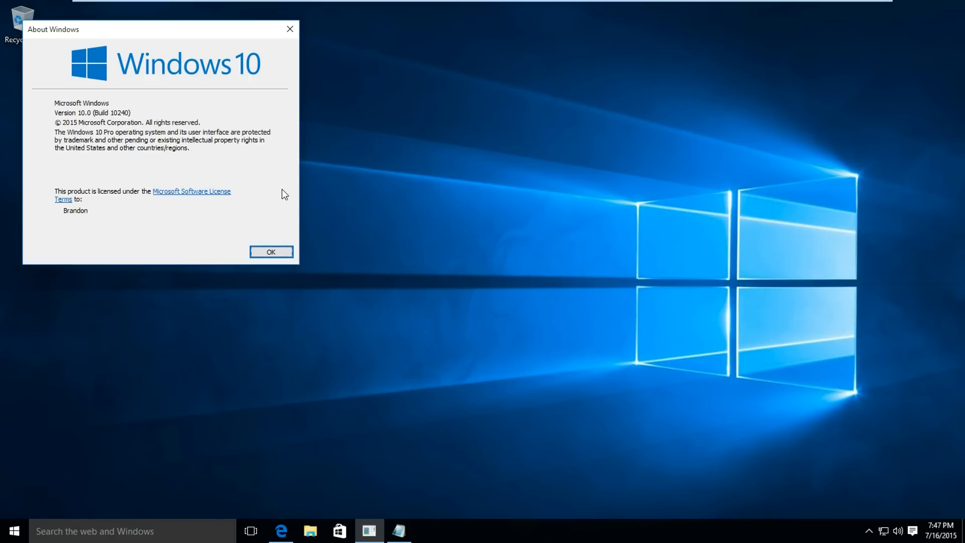
Search the Start menu for cmd and show Command Prompt's launch options
{"action": "left_click", "coordinate": [13, 531]}
{"action": "type", "text": "c"}
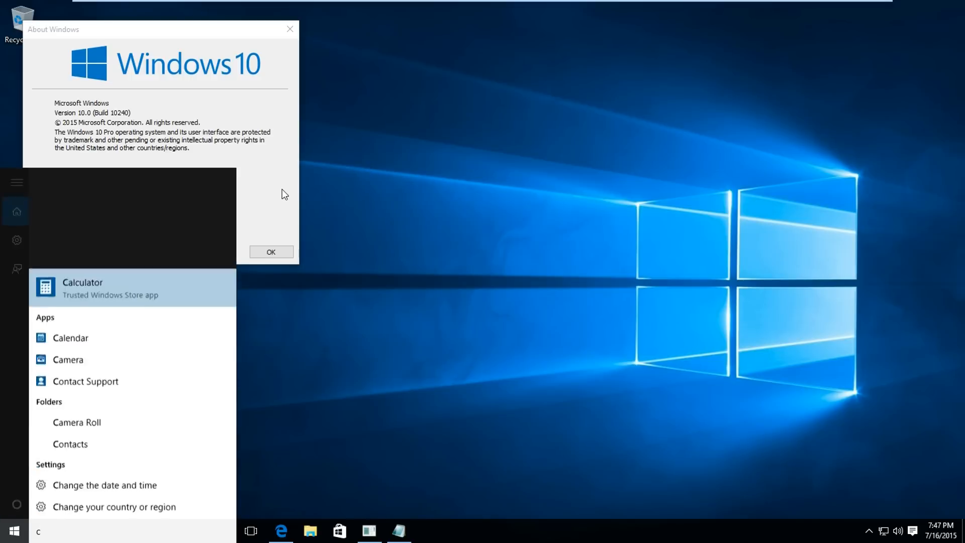
{"action": "type", "text": "md"}
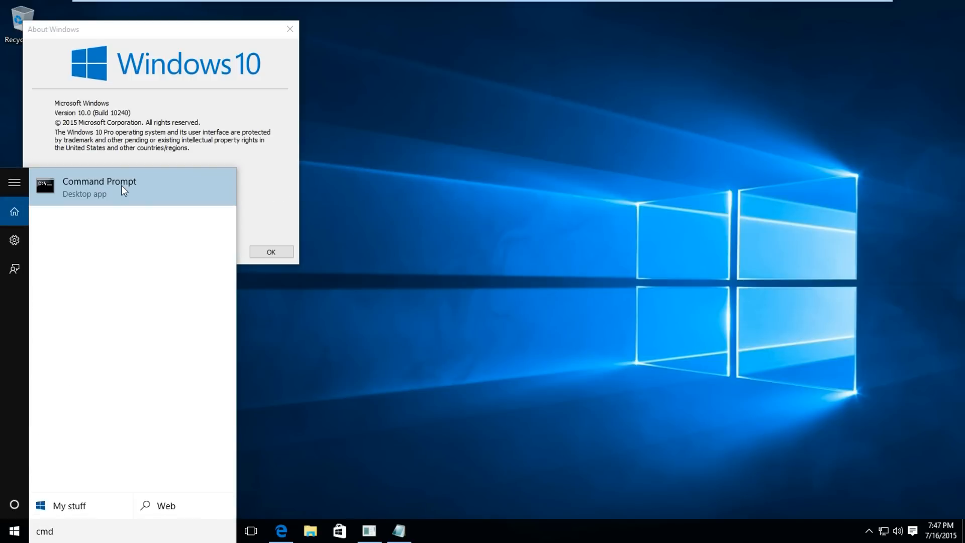
{"action": "right_click", "coordinate": [99, 187]}
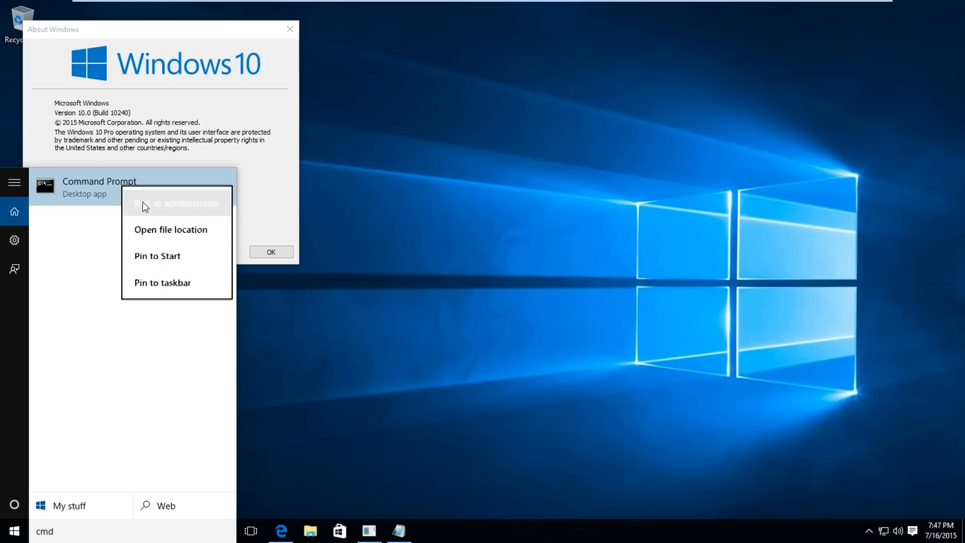
Run Command Prompt as administrator and approve the User Account Control prompt
{"action": "left_click", "coordinate": [176, 203]}
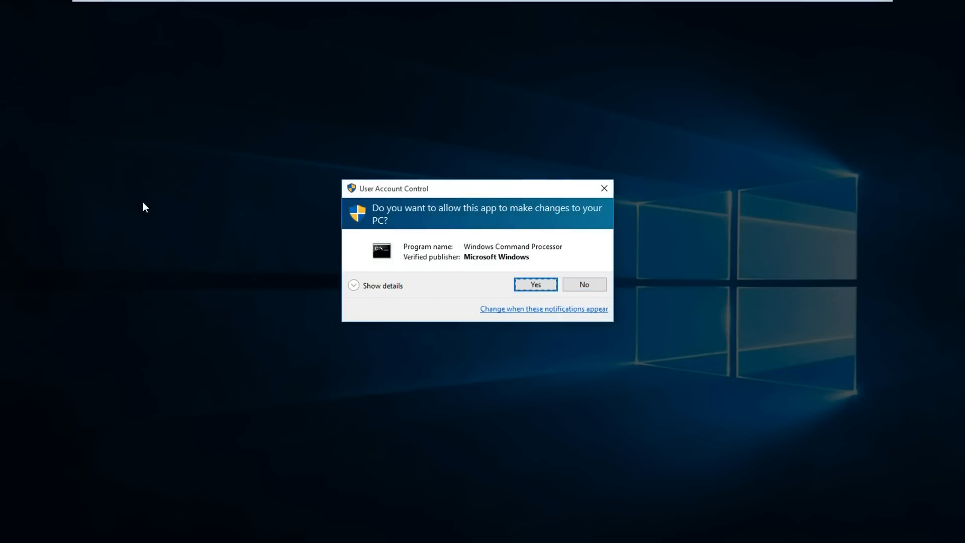
{"action": "left_click", "coordinate": [535, 283]}
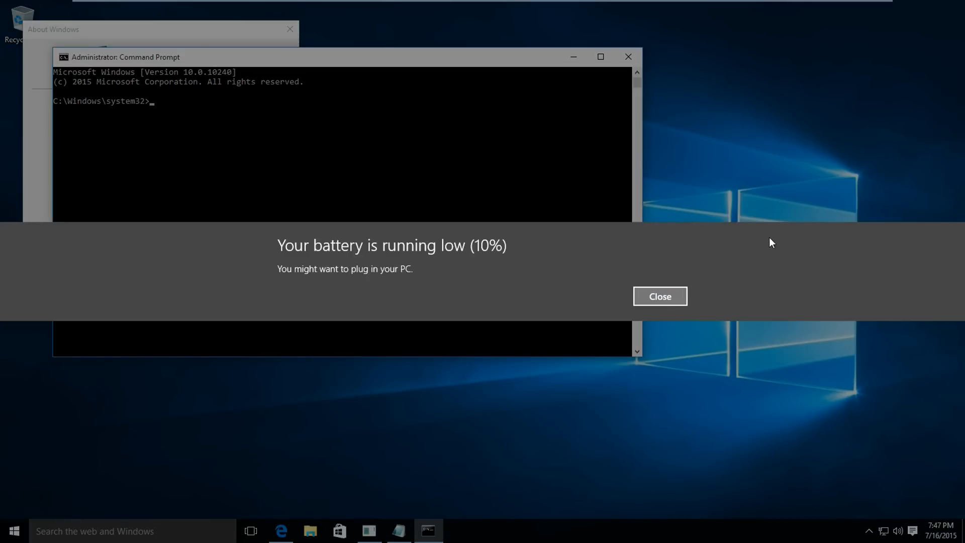
Dismiss the low battery warning
{"action": "left_click", "coordinate": [659, 296]}
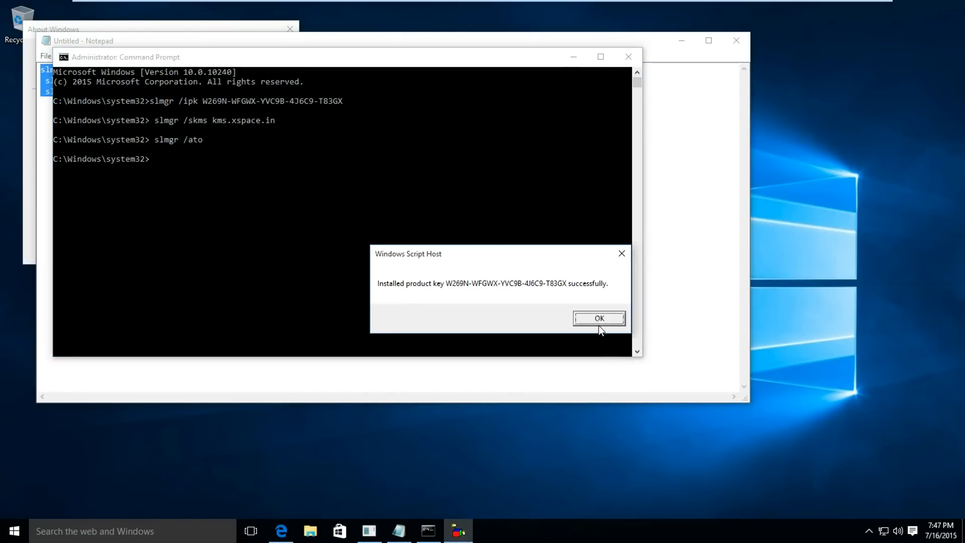
Activate Windows with slmgr /ato, then draft a YouTube comment 'Hey can you upload a video on'
{"action": "left_click", "coordinate": [598, 318]}
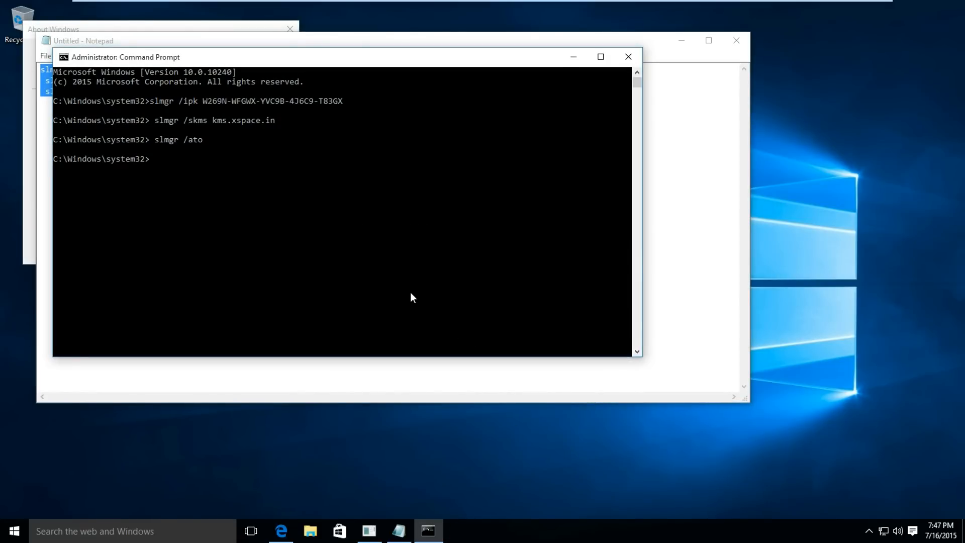
{"action": "type", "text": "slmgr /ato"}
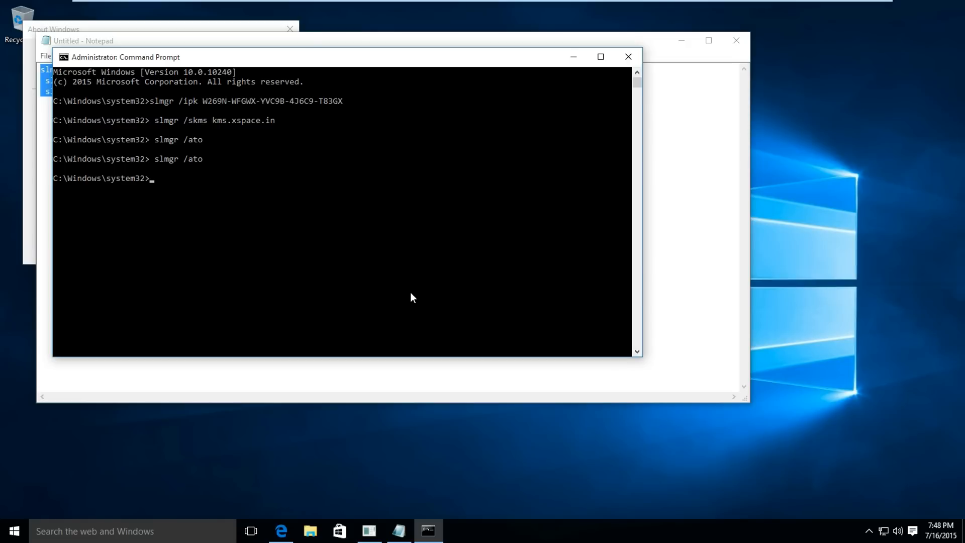
{"action": "mouse_move", "coordinate": [606, 416]}
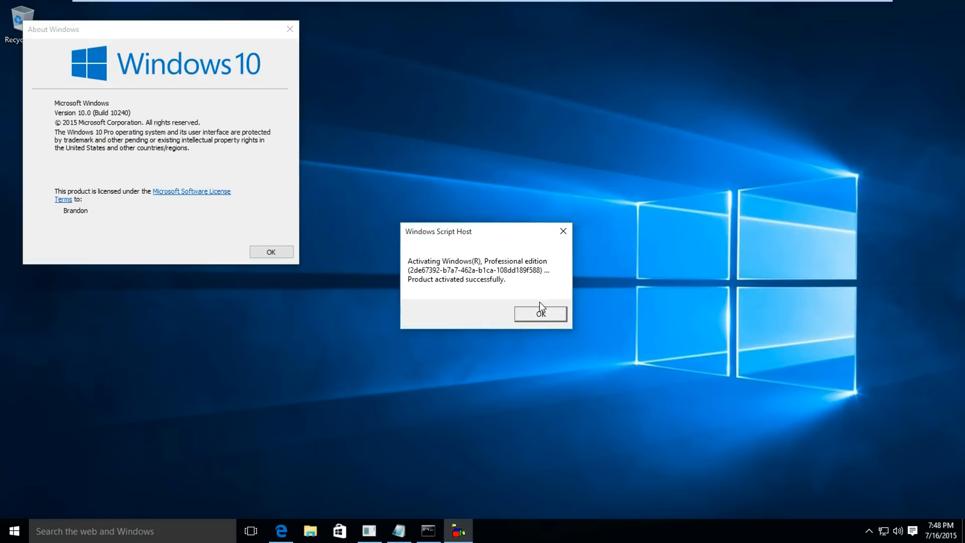
{"action": "left_click", "coordinate": [540, 313]}
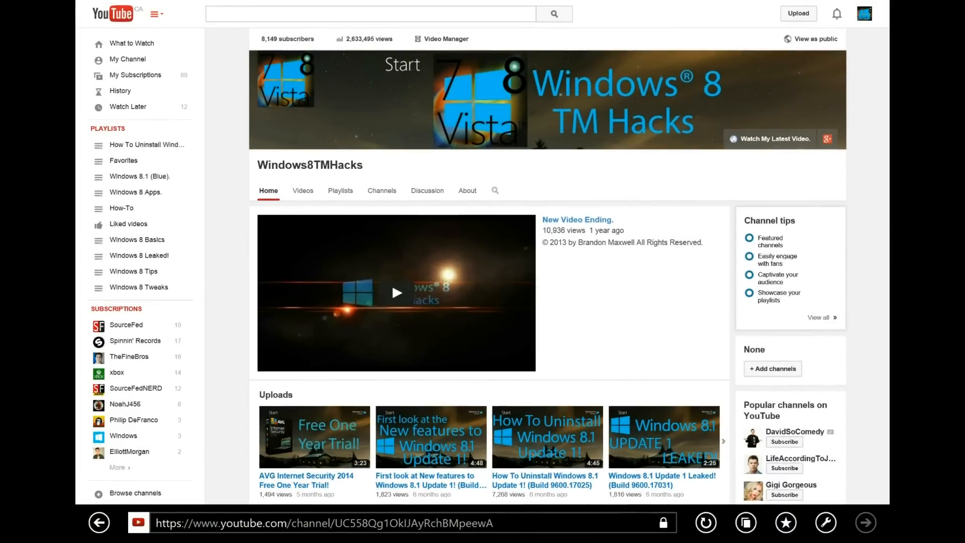
{"action": "left_click", "coordinate": [427, 190]}
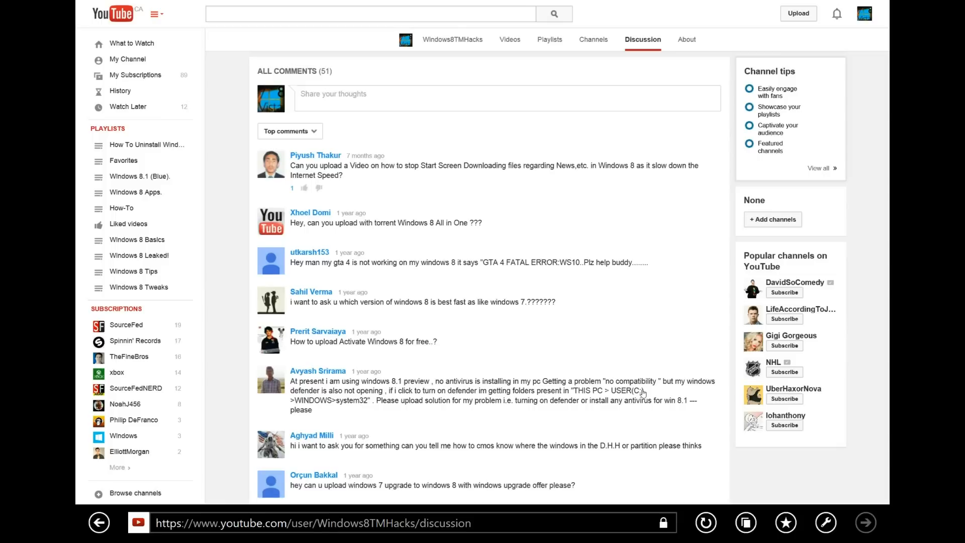
{"action": "type", "text": "Hey can you upload a video on"}
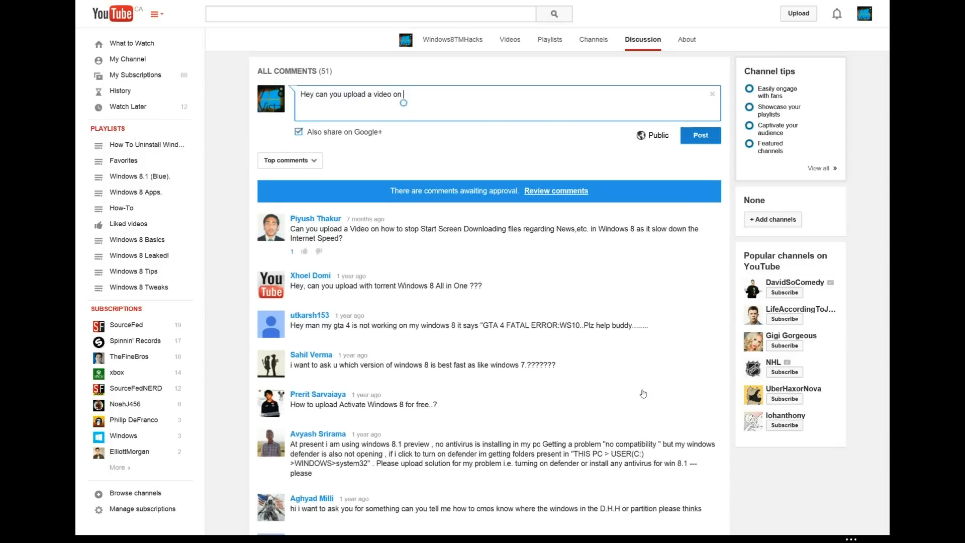